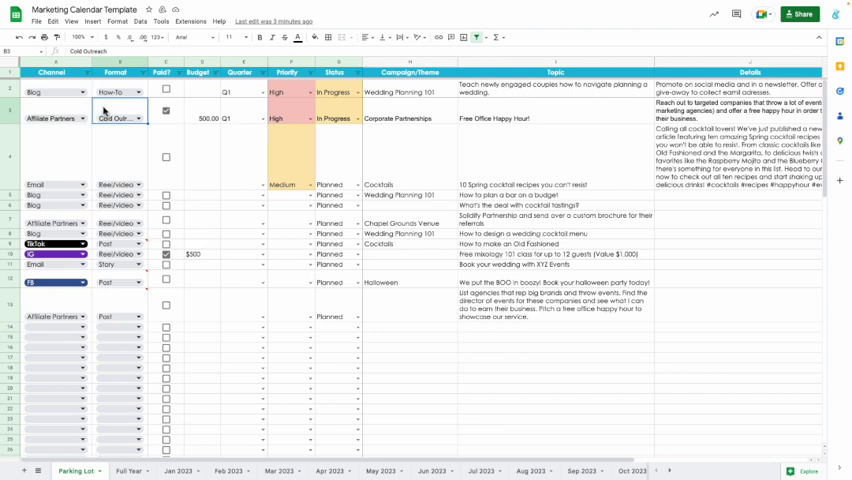
{"action": "mouse_move", "coordinate": [102, 112]}
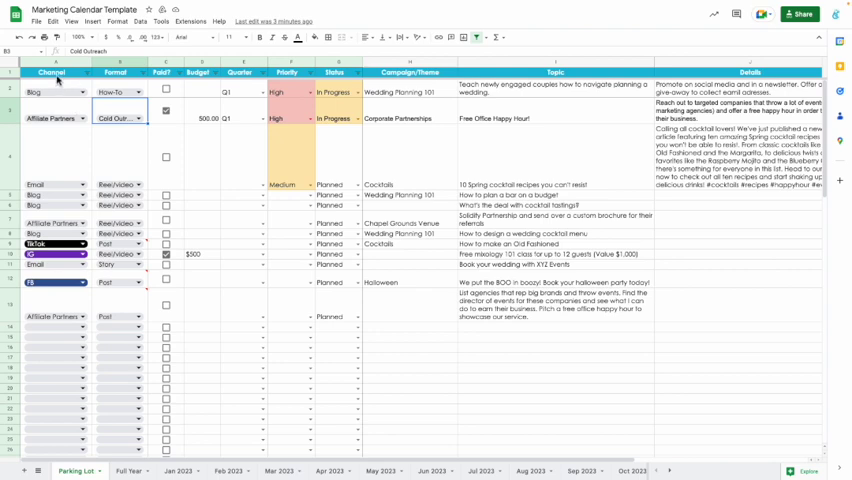
{"action": "mouse_move", "coordinate": [84, 96]}
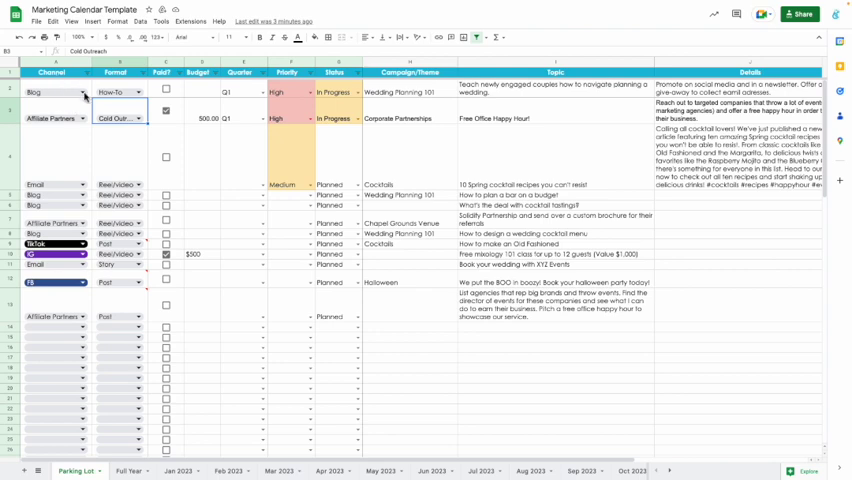
Step: Browse the campaign columns and select the Wedding Planning 101 campaign entry
{"action": "left_click", "coordinate": [82, 92]}
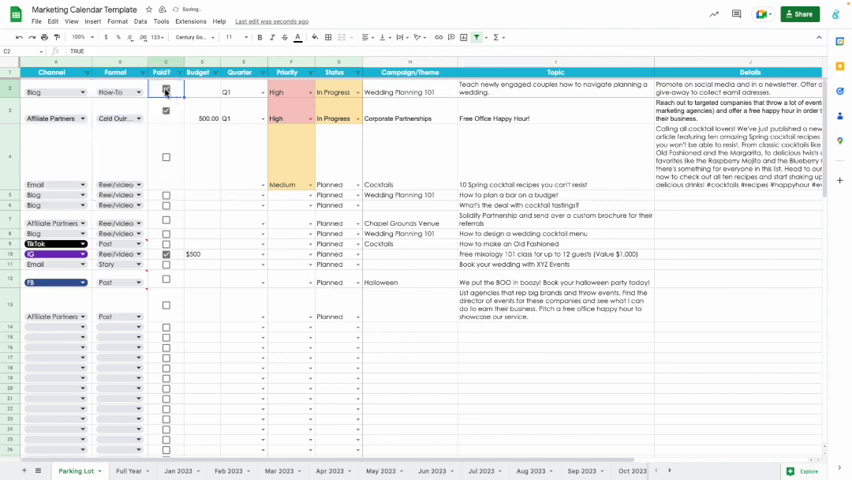
{"action": "left_click", "coordinate": [204, 92]}
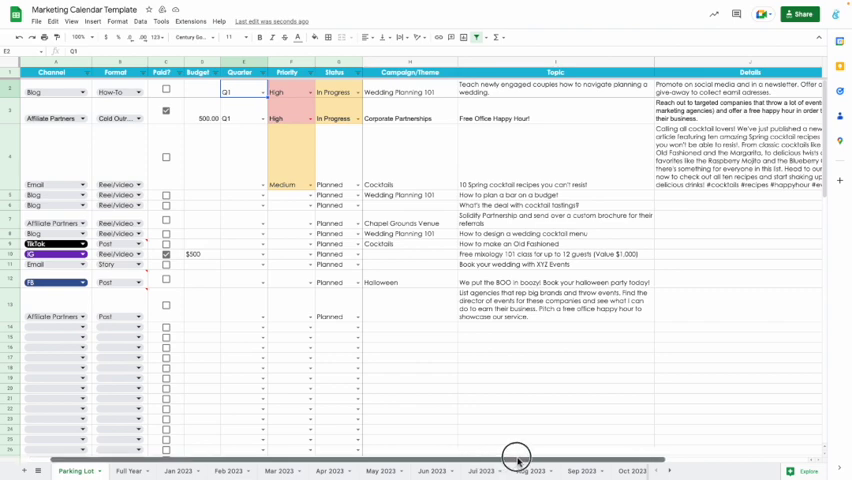
{"action": "scroll", "scroll_direction": "right", "scroll_amount": 3}
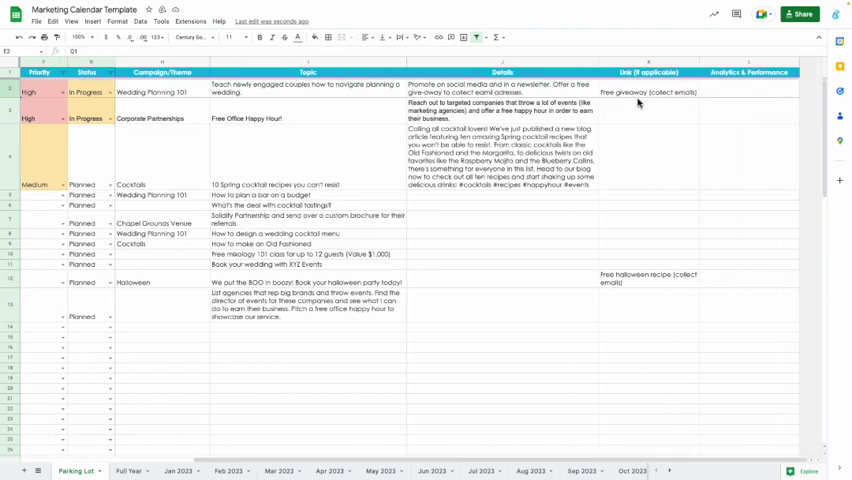
{"action": "mouse_move", "coordinate": [748, 84]}
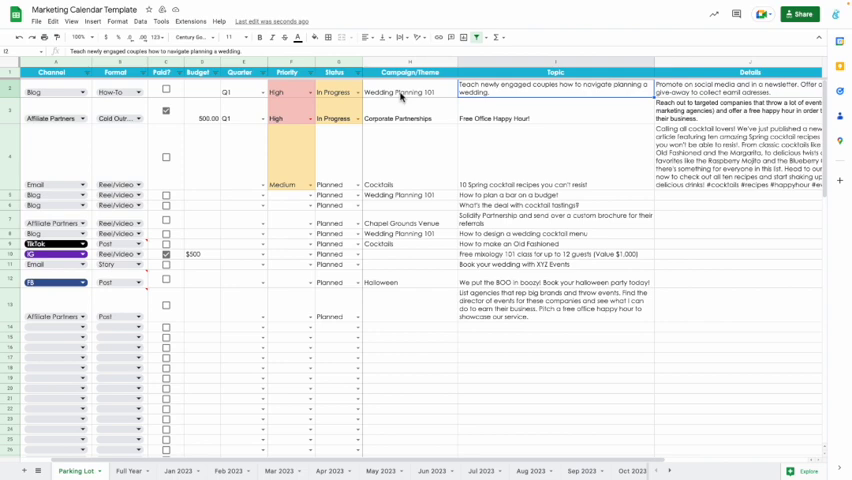
{"action": "left_click", "coordinate": [408, 196]}
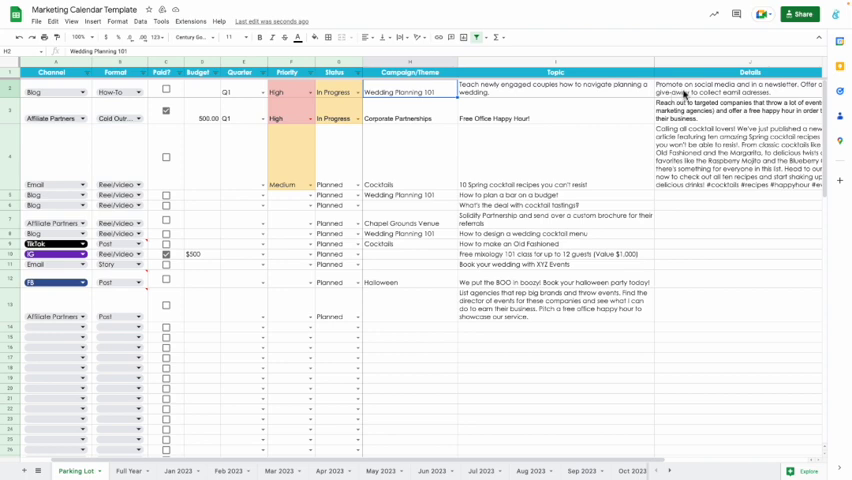
{"action": "mouse_move", "coordinate": [400, 404]}
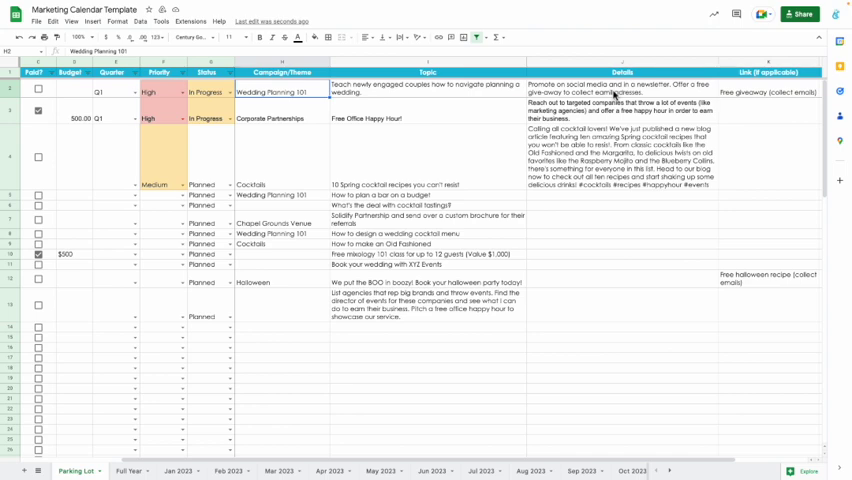
{"action": "mouse_move", "coordinate": [612, 96]}
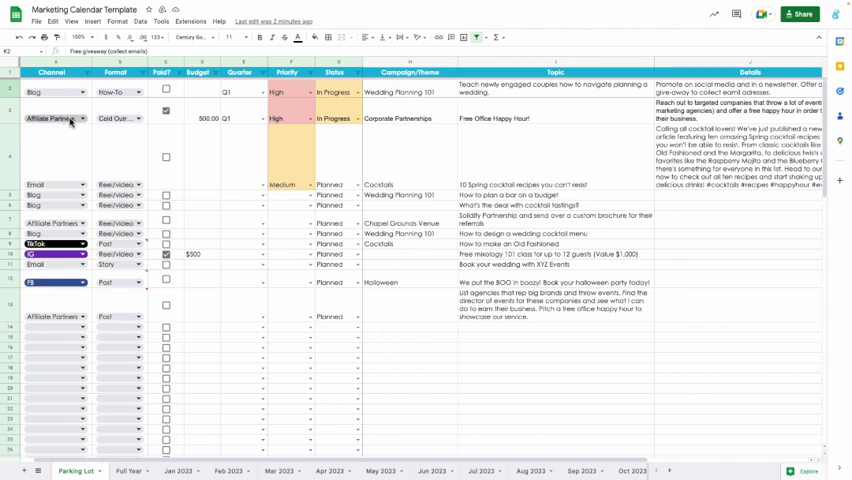
{"action": "mouse_move", "coordinate": [72, 122]}
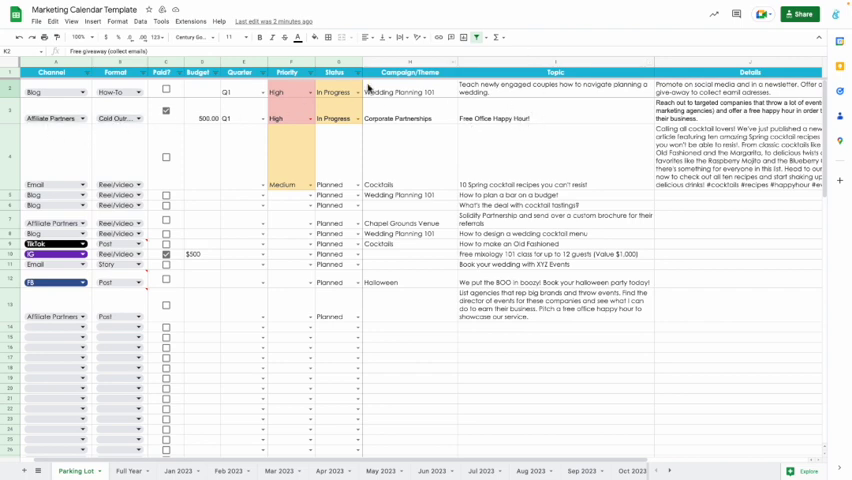
{"action": "mouse_move", "coordinate": [498, 126]}
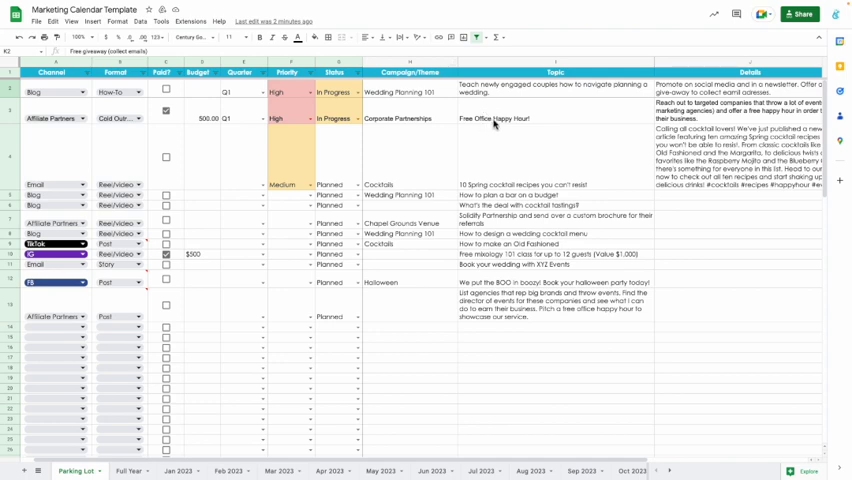
Step: Select the Corporate Partnerships campaign entry and view its details to the right
{"action": "left_click", "coordinate": [400, 118]}
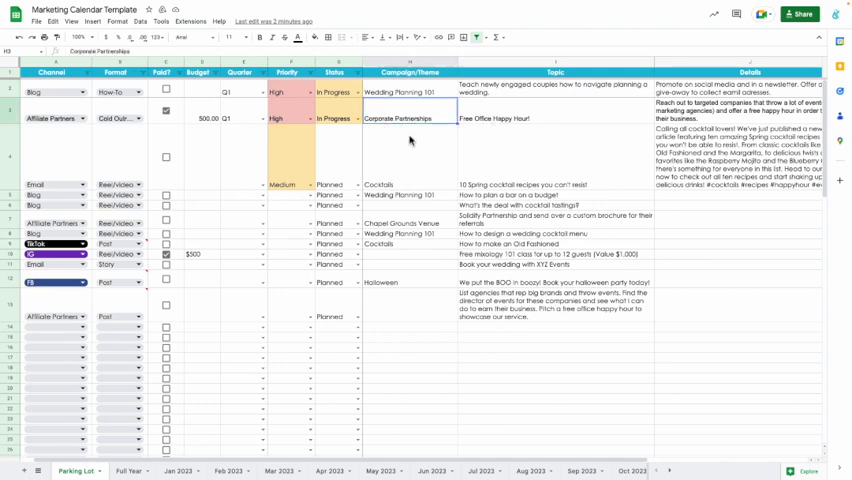
{"action": "scroll", "scroll_direction": "right", "scroll_amount": 3}
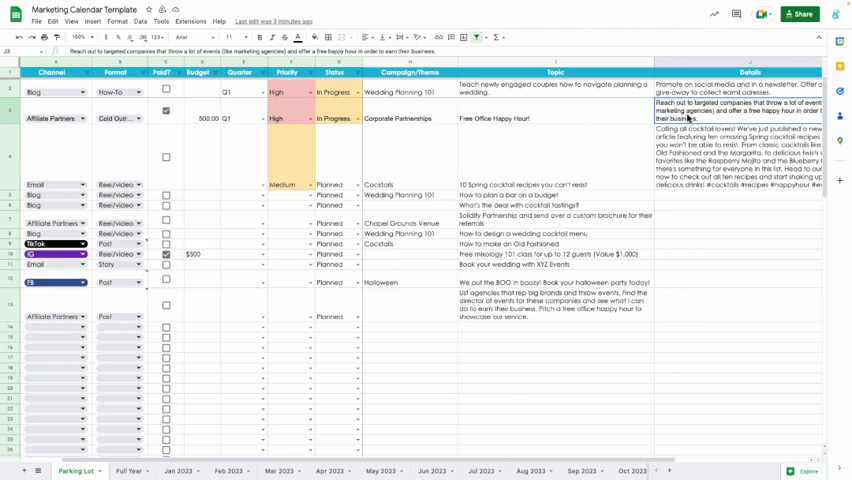
{"action": "mouse_move", "coordinate": [664, 120]}
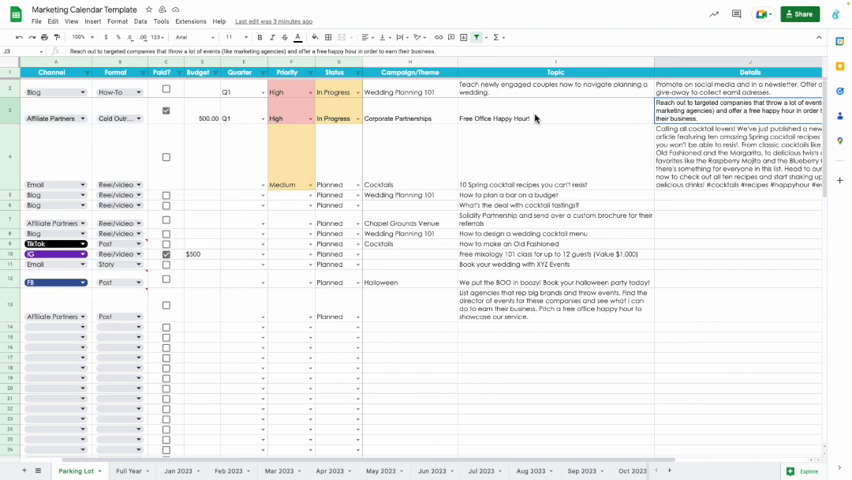
{"action": "mouse_move", "coordinate": [392, 120]}
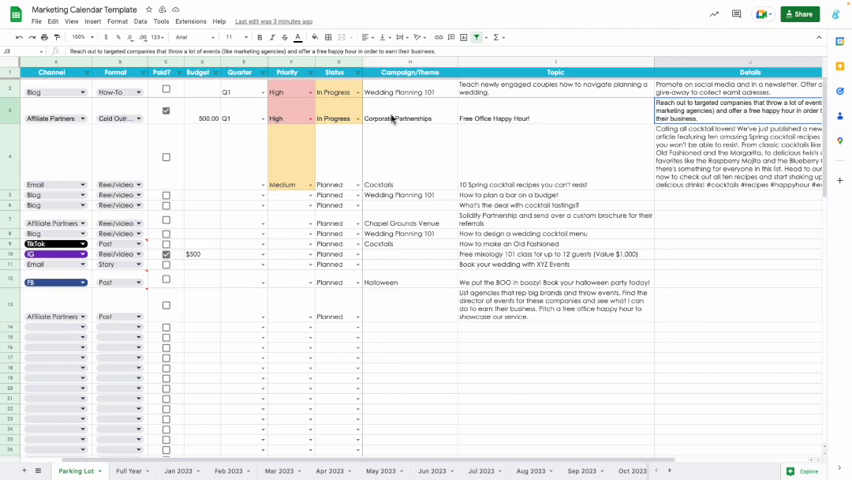
{"action": "mouse_move", "coordinate": [418, 168]}
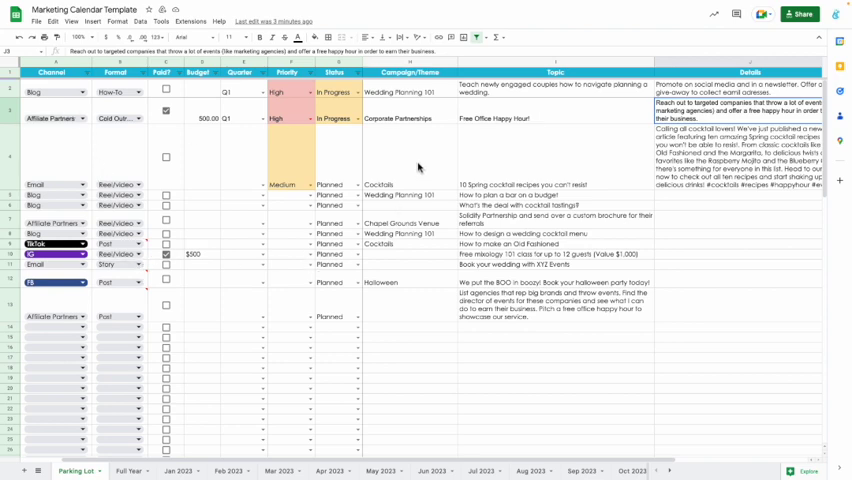
{"action": "mouse_move", "coordinate": [490, 120]}
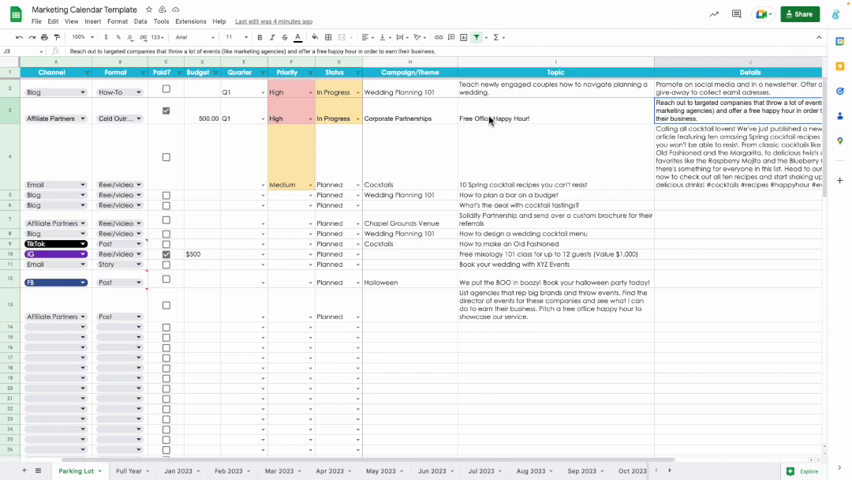
{"action": "mouse_move", "coordinate": [520, 112]}
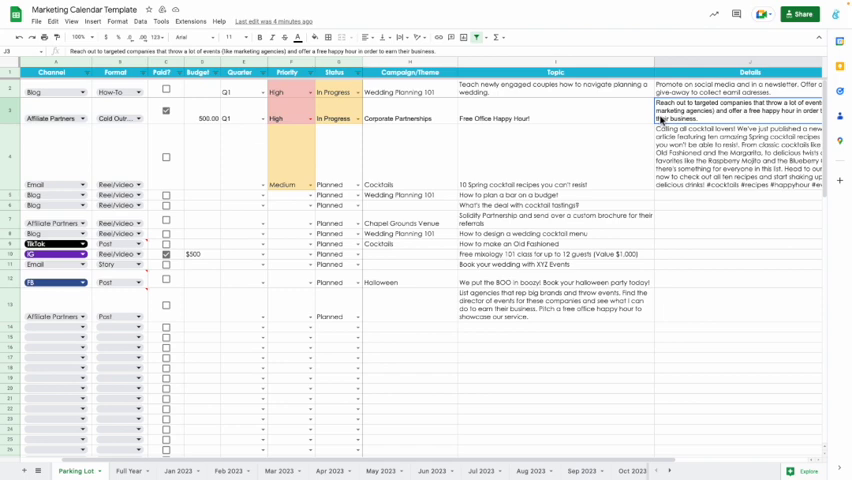
{"action": "mouse_move", "coordinate": [676, 120]}
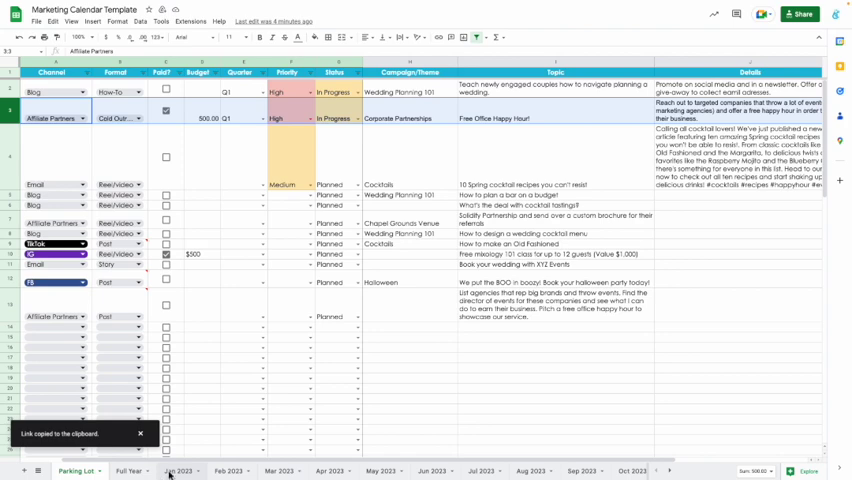
Step: Switch sheets and enter 'Free Happy' in the Affiliate Partners campaign cell
{"action": "left_click", "coordinate": [178, 472]}
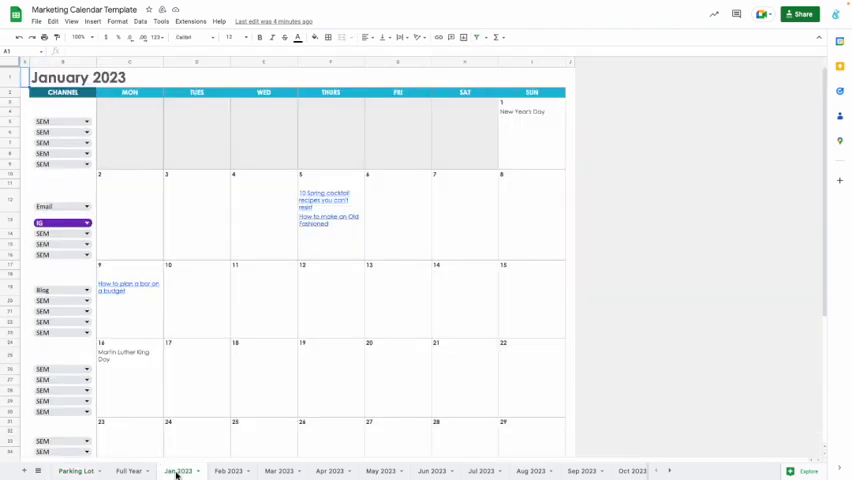
{"action": "mouse_move", "coordinate": [288, 356]}
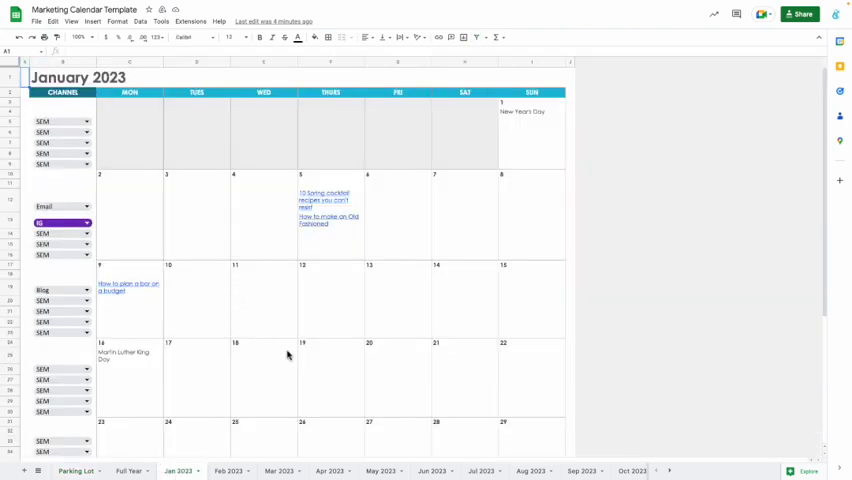
{"action": "left_click", "coordinate": [464, 356]}
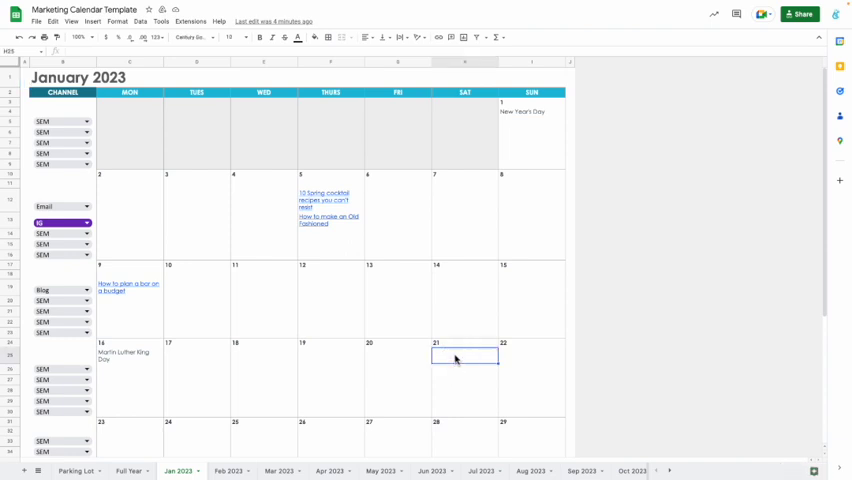
{"action": "type", "text": "Free Happy"}
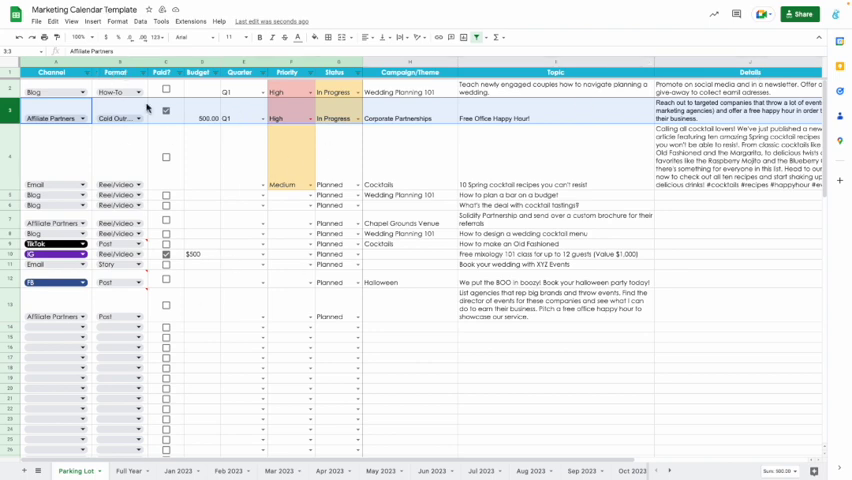
{"action": "mouse_move", "coordinate": [420, 110]}
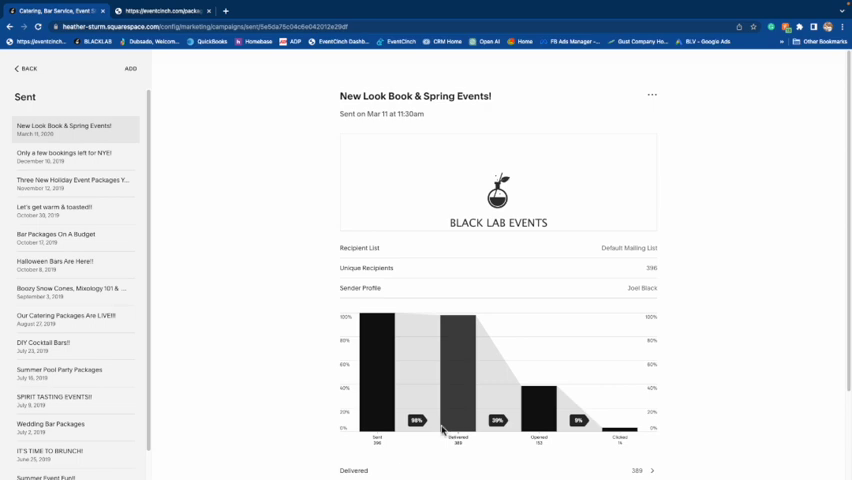
{"action": "mouse_move", "coordinate": [442, 428]}
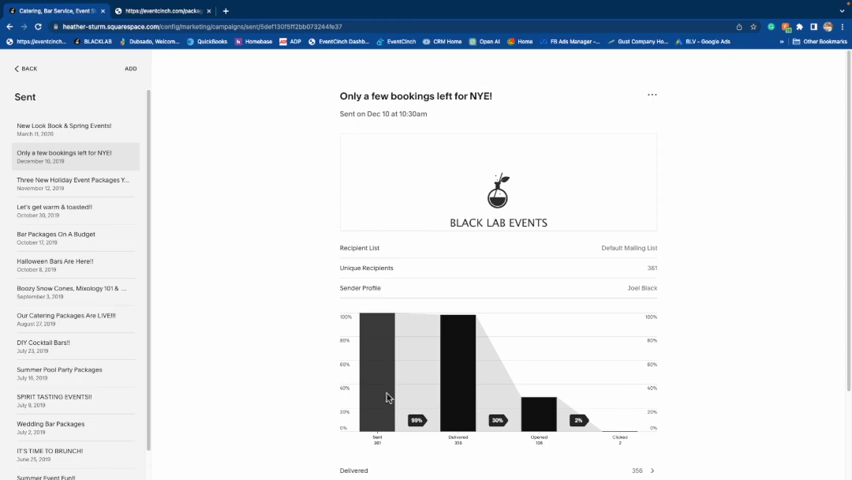
{"action": "mouse_move", "coordinate": [418, 424]}
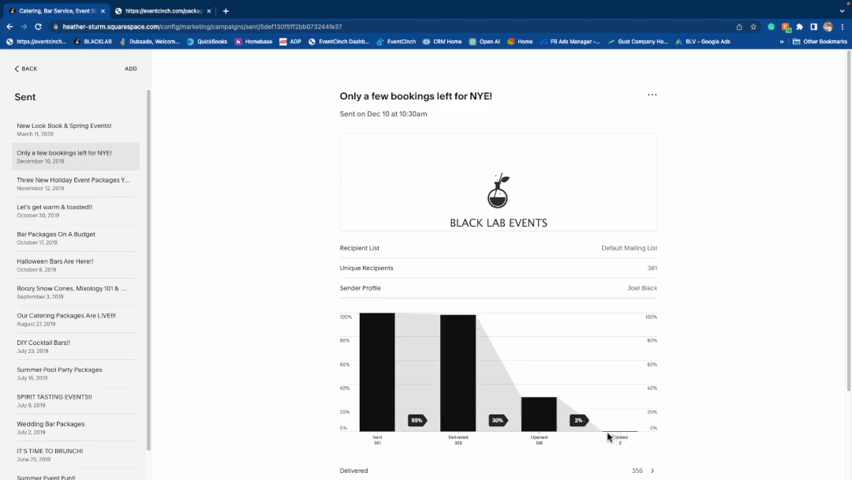
Step: View the Three New Holiday Event Packages report down to its Delivered and Opened stats
{"action": "left_click", "coordinate": [72, 180]}
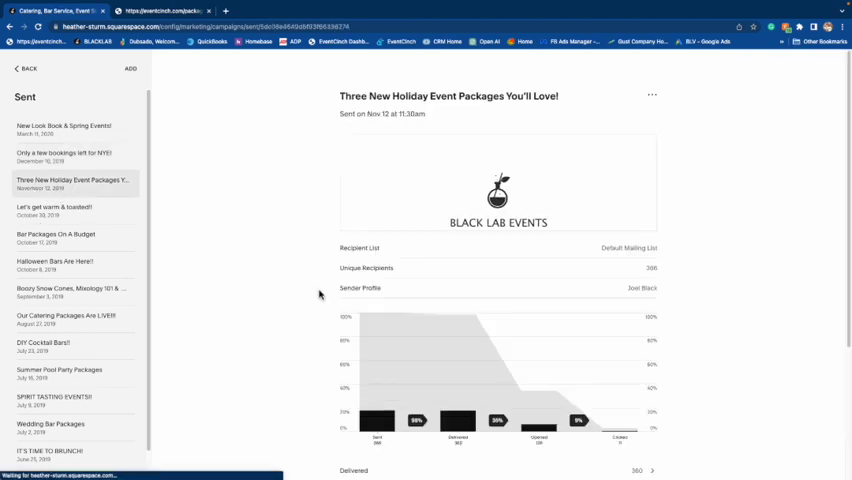
{"action": "scroll", "scroll_direction": "down", "scroll_amount": 3}
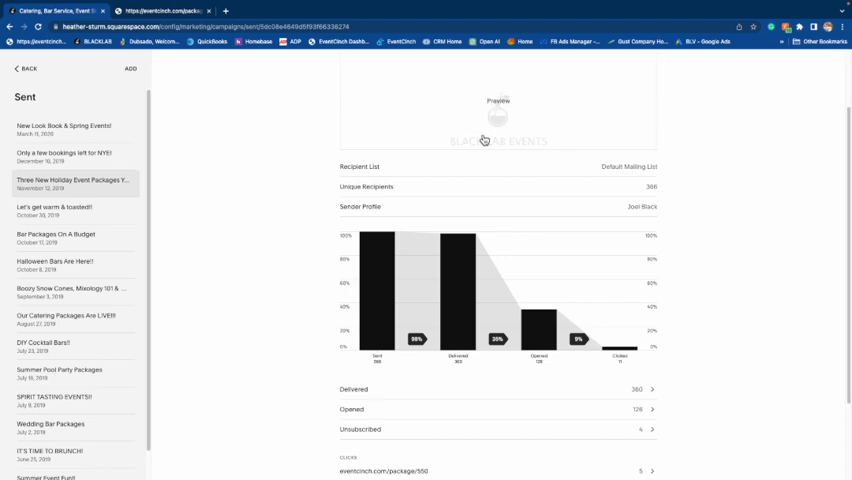
Step: View the full holiday newsletter through the Cocoa & Cider Station and Tray Passed Tapas offers
{"action": "left_click", "coordinate": [498, 102]}
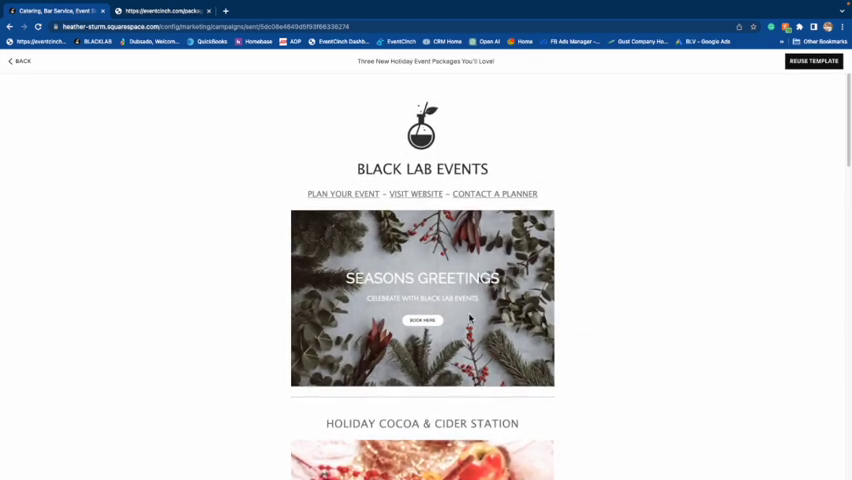
{"action": "mouse_move", "coordinate": [460, 336]}
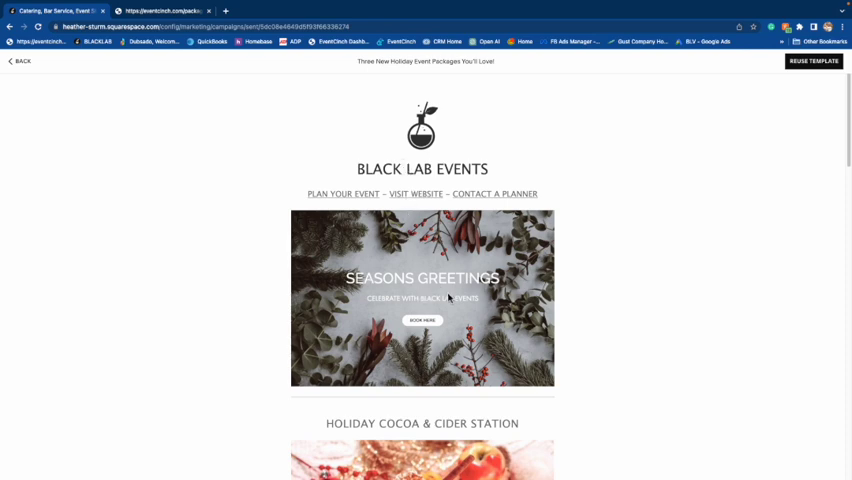
{"action": "scroll", "scroll_direction": "down", "scroll_amount": 3}
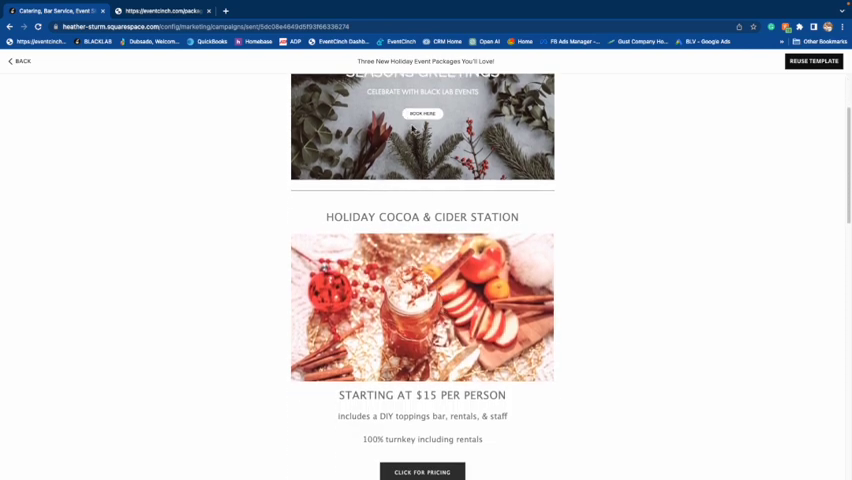
{"action": "scroll", "scroll_direction": "down", "scroll_amount": 3}
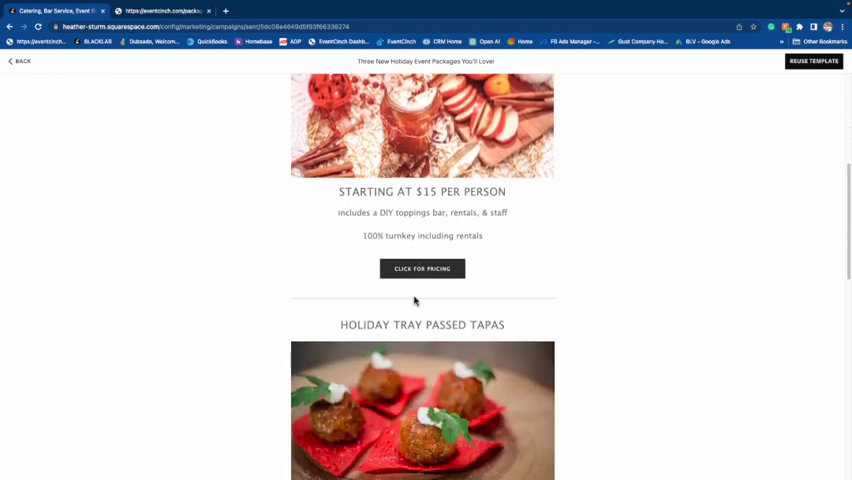
{"action": "scroll", "scroll_direction": "down", "scroll_amount": 3}
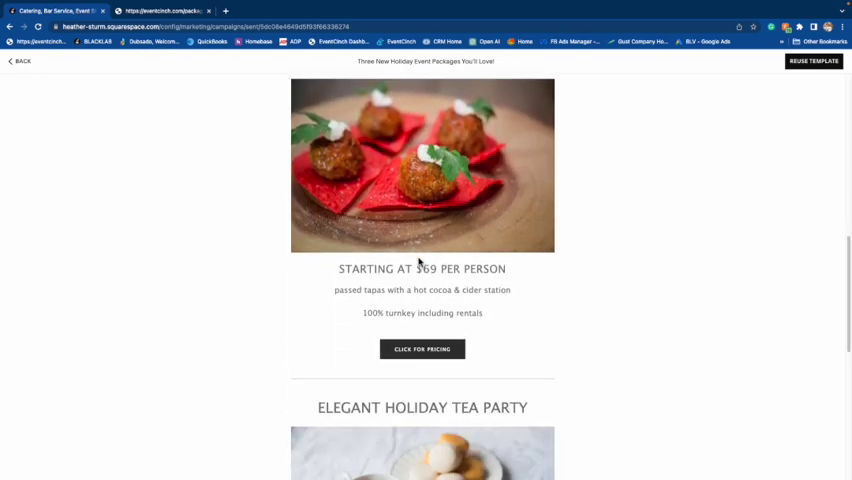
{"action": "scroll", "scroll_direction": "down", "scroll_amount": 3}
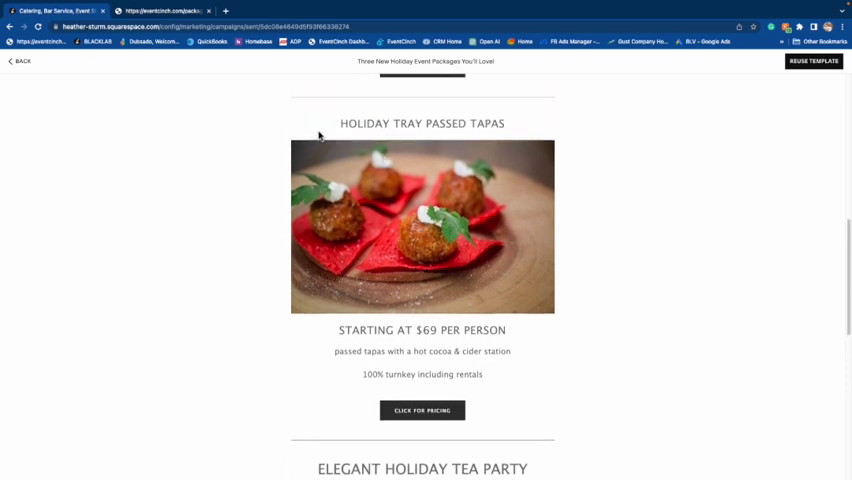
{"action": "mouse_move", "coordinate": [416, 210]}
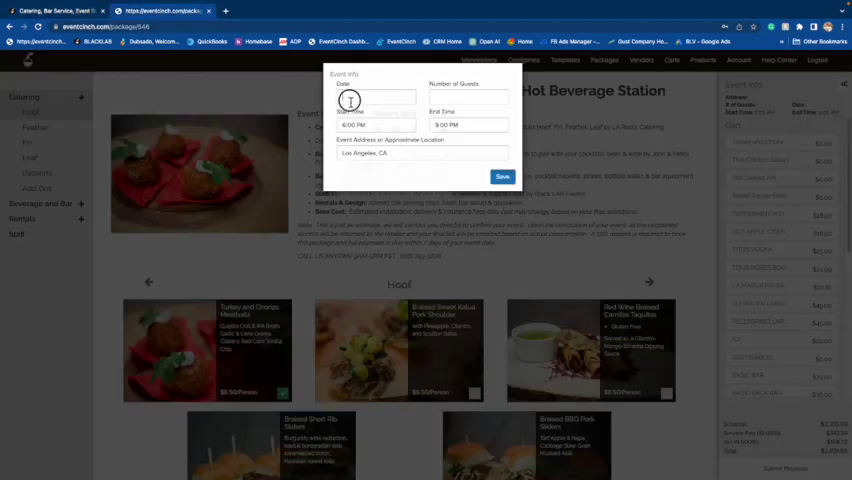
Step: Save event info of 01/28/2023 and 100 guests for the Holiday Tray Passed Tapas package
{"action": "type", "text": "01/28/2023"}
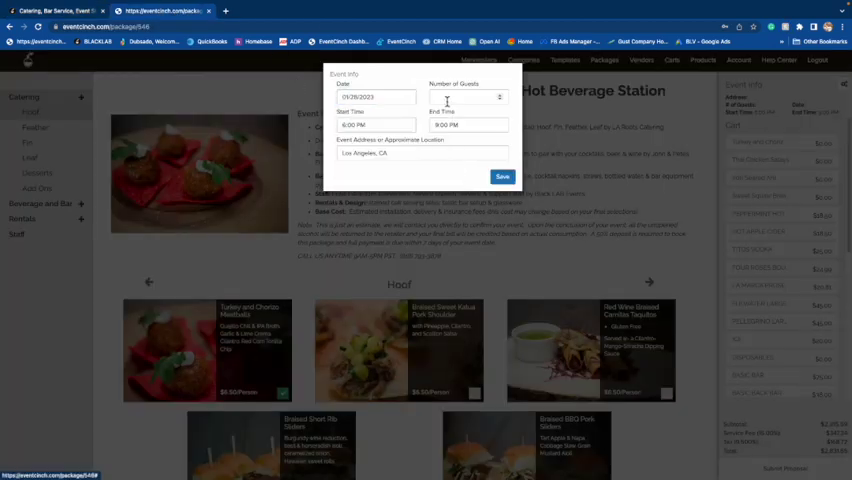
{"action": "type", "text": "100"}
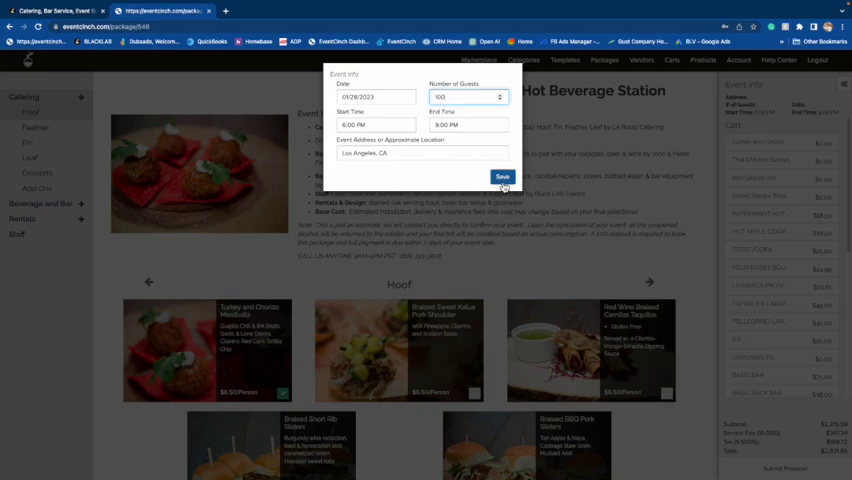
{"action": "left_click", "coordinate": [502, 176]}
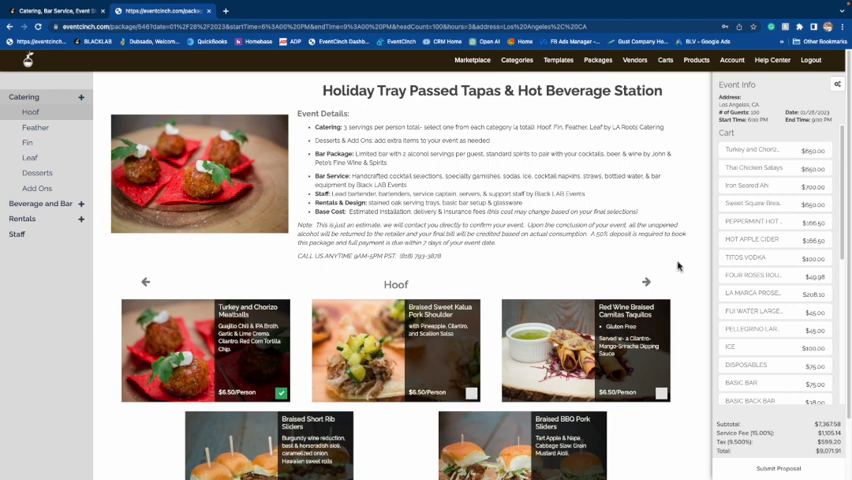
{"action": "mouse_move", "coordinate": [648, 344]}
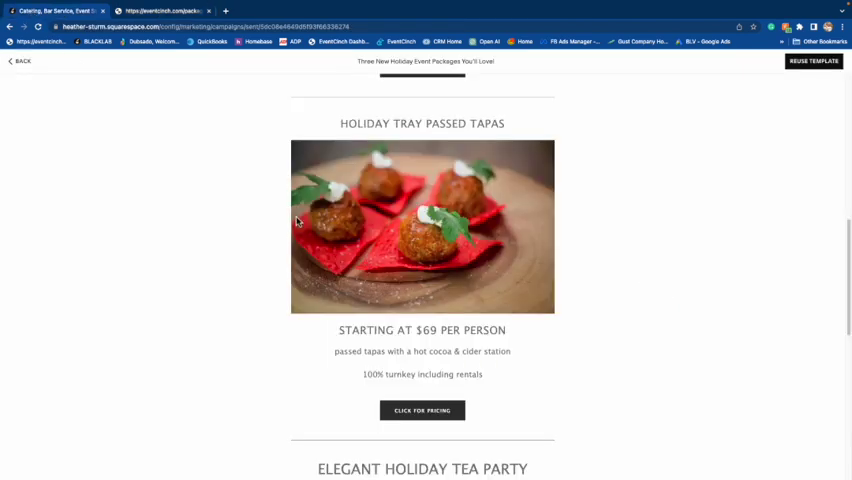
Step: Return from the newsletter to the holiday packages campaign report
{"action": "left_click", "coordinate": [24, 68]}
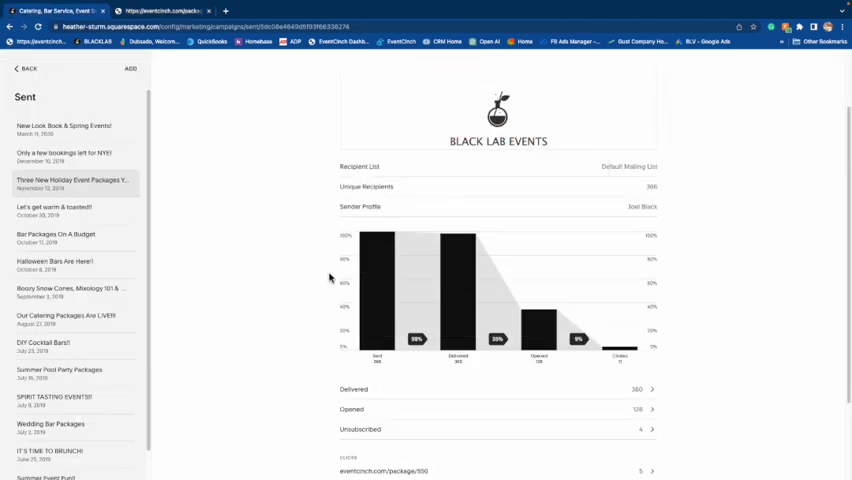
{"action": "mouse_move", "coordinate": [204, 144]}
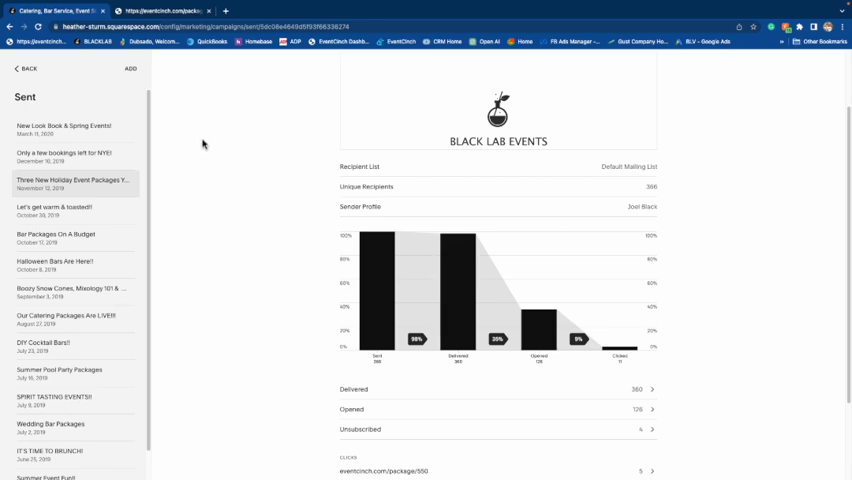
{"action": "mouse_move", "coordinate": [360, 278]}
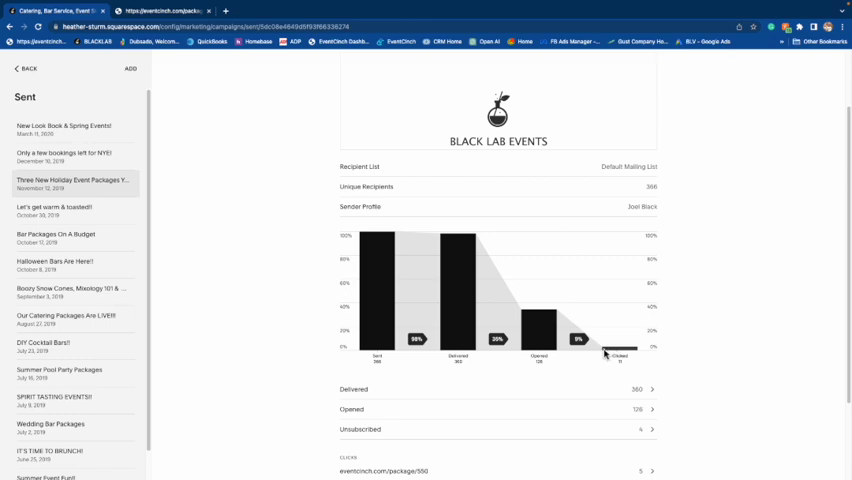
{"action": "mouse_move", "coordinate": [604, 352]}
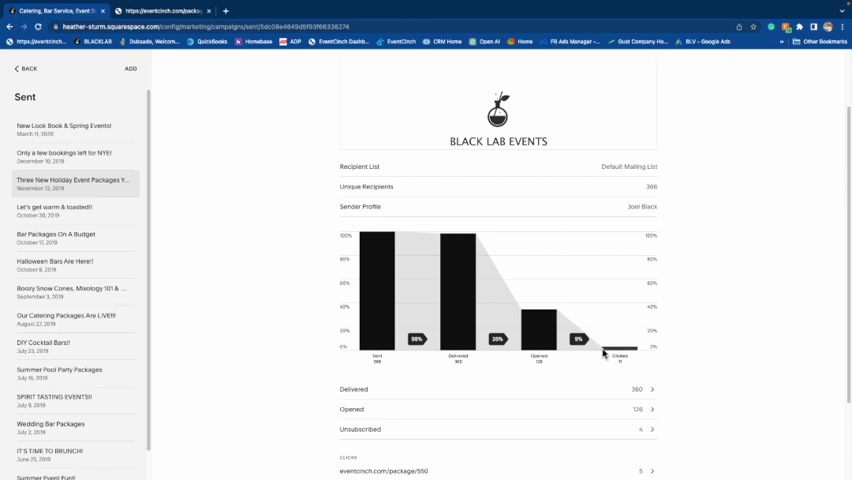